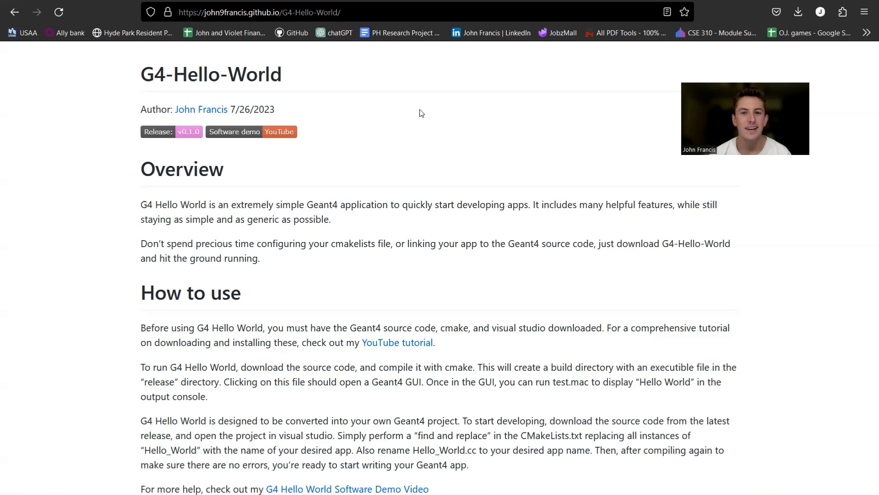
{"action": "mouse_move", "coordinate": [344, 93]}
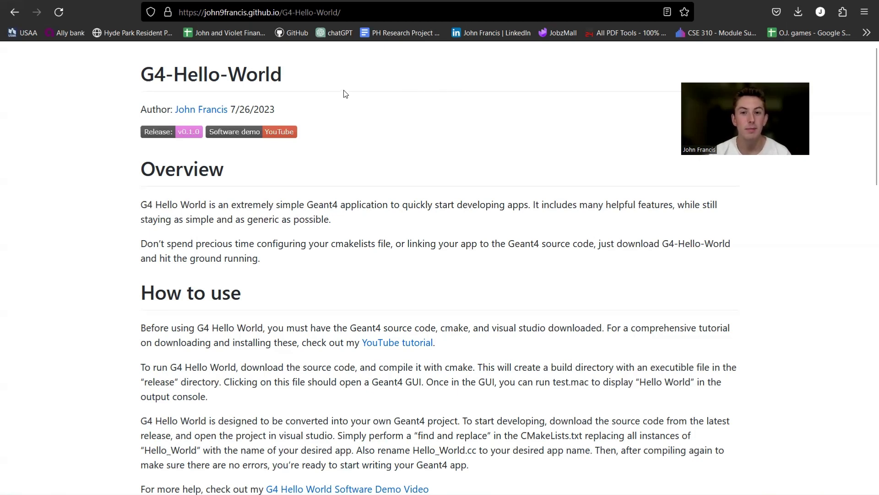
{"action": "mouse_move", "coordinate": [331, 95]}
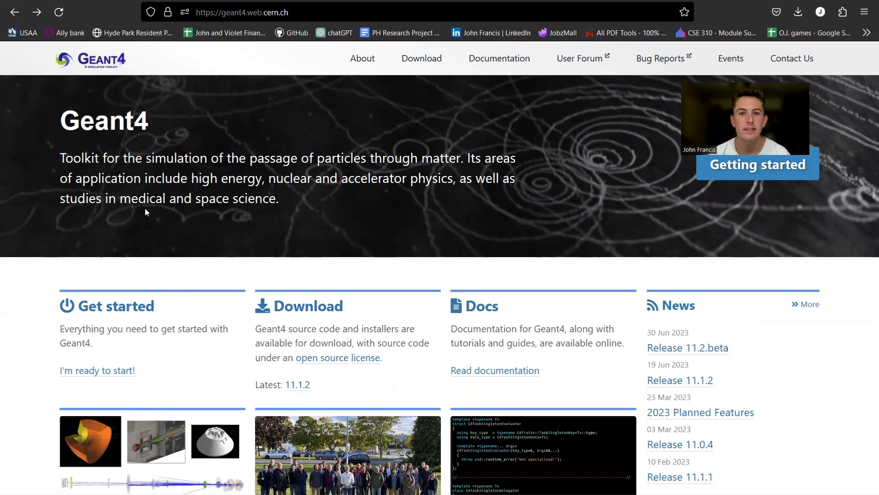
{"action": "mouse_move", "coordinate": [271, 249]}
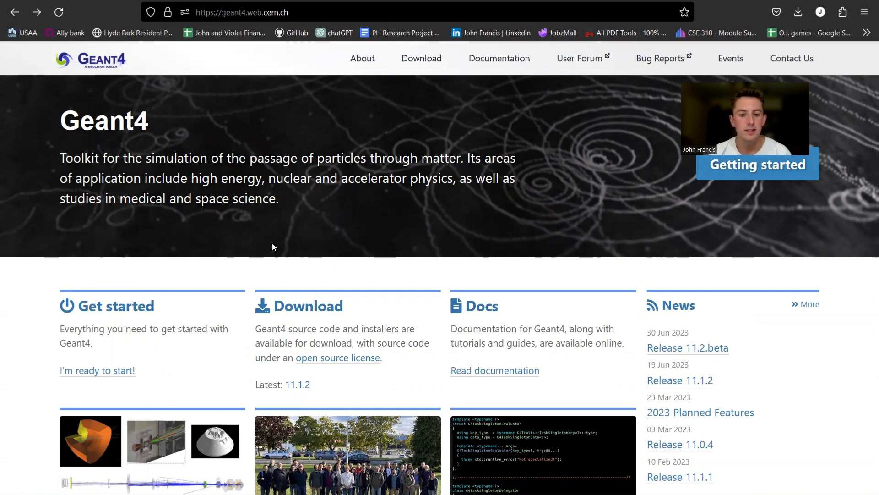
Open the latest G4-Hello-World release (v0.1.0) from the GitHub project page
{"action": "scroll", "scroll_direction": "down", "scroll_amount": 3}
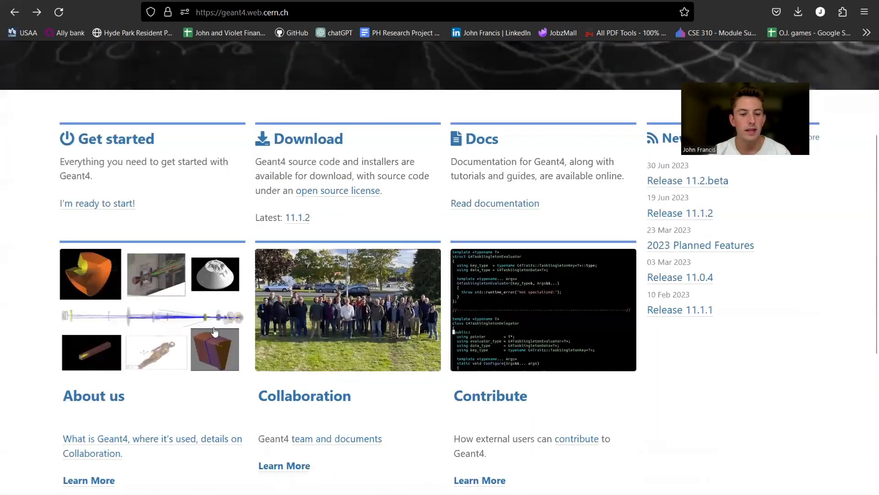
{"action": "mouse_move", "coordinate": [3, 363]}
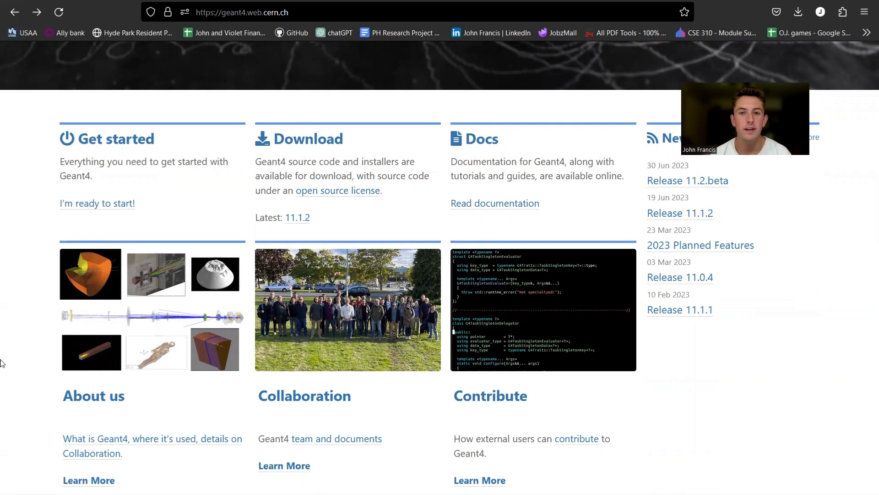
{"action": "mouse_move", "coordinate": [126, 196]}
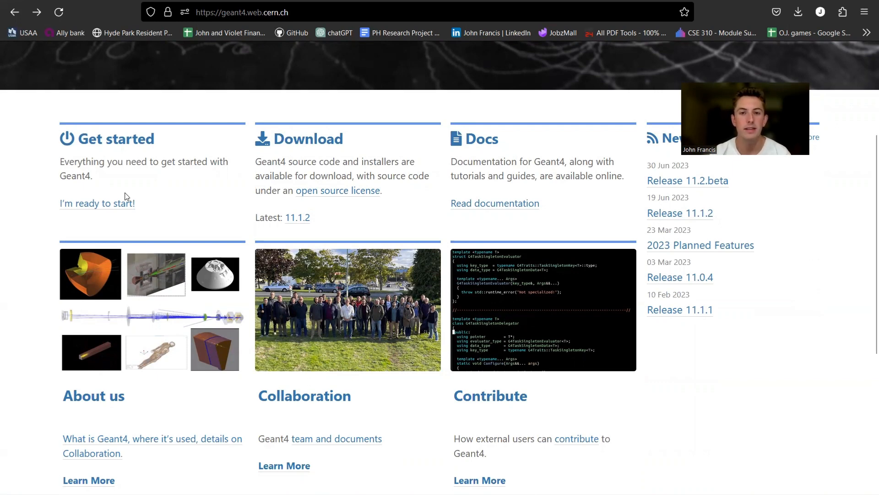
{"action": "scroll", "scroll_direction": "up", "scroll_amount": 3}
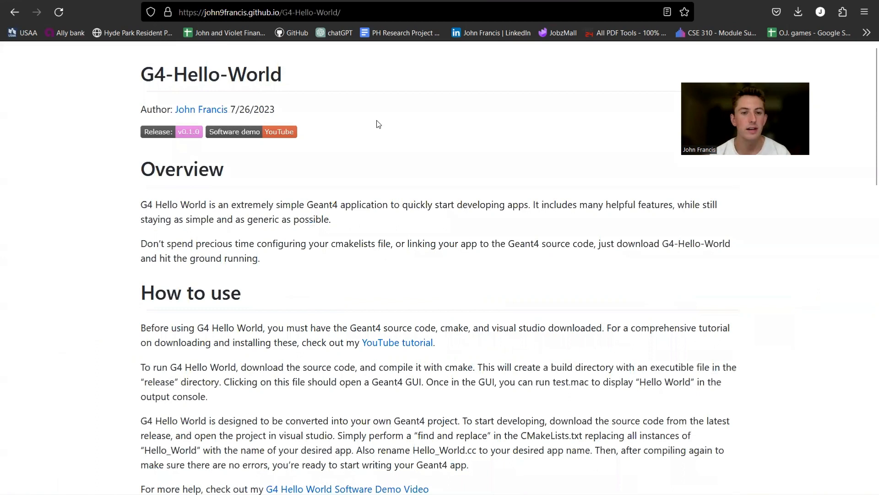
{"action": "mouse_move", "coordinate": [417, 130]}
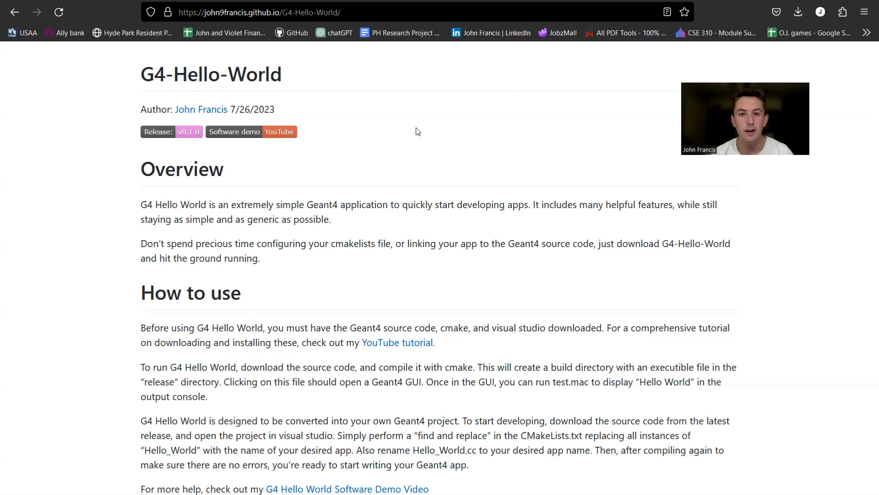
{"action": "mouse_move", "coordinate": [257, 74]}
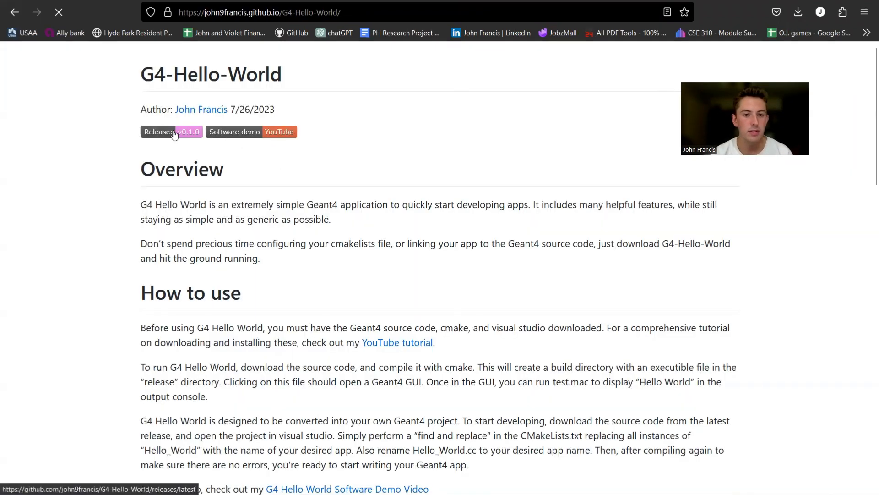
{"action": "left_click", "coordinate": [188, 132]}
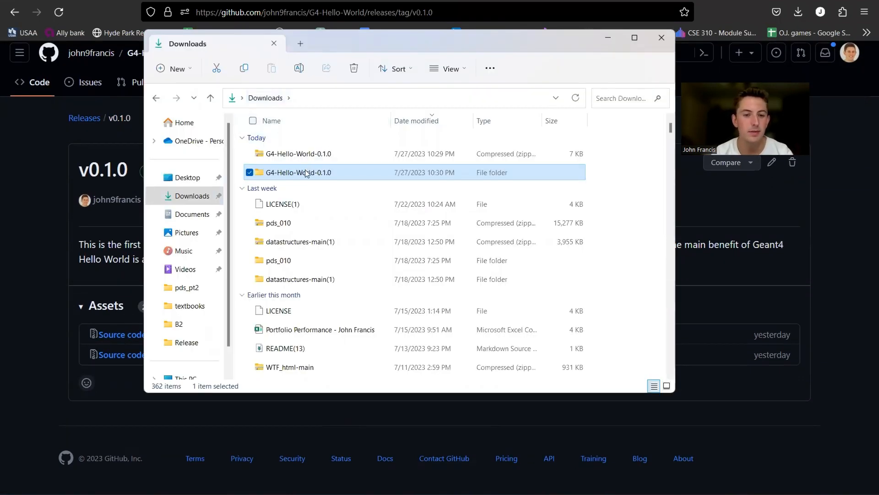
Open the extracted G4-Hello-World-0.1.0 folder in Downloads
{"action": "double_click", "coordinate": [298, 173]}
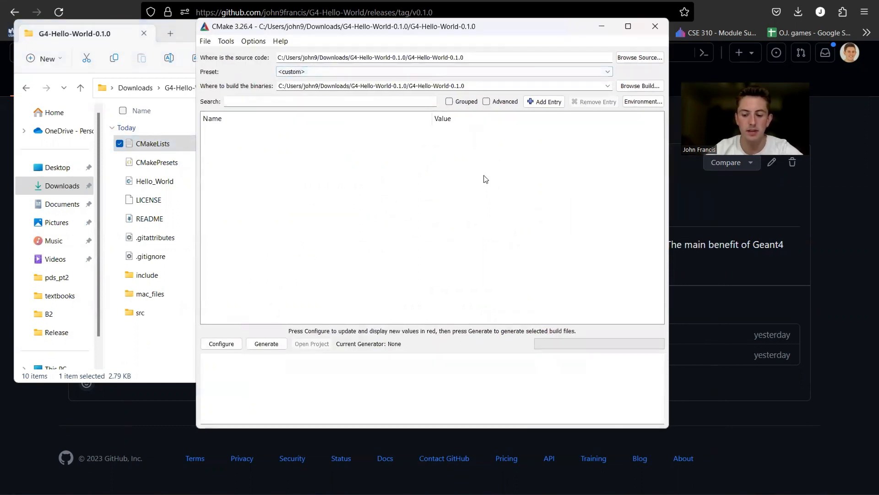
Configure into a new /build directory with the Visual Studio 17 2022 generator, generate, and open the solution
{"action": "type", "text": "/build"}
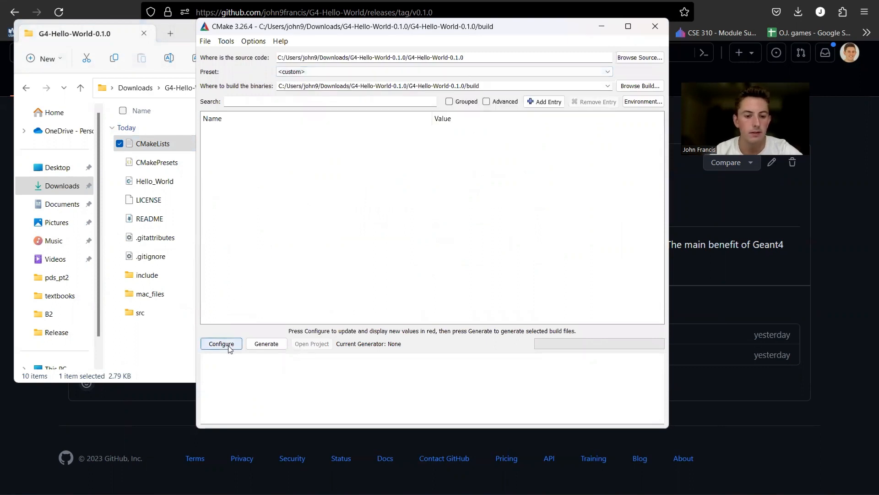
{"action": "left_click", "coordinate": [220, 343]}
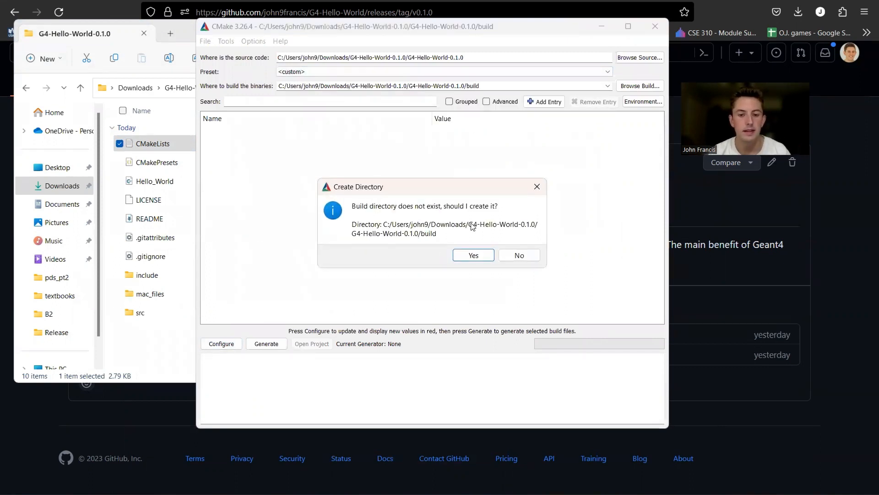
{"action": "left_click", "coordinate": [473, 255]}
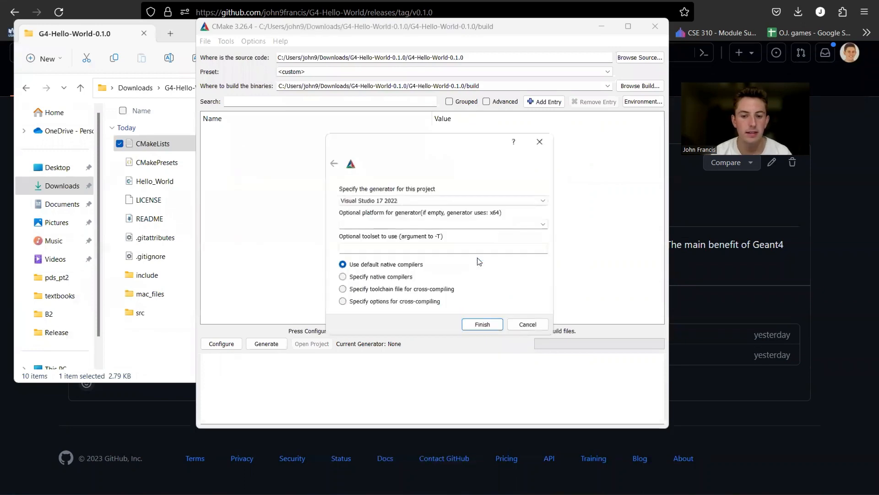
{"action": "left_click", "coordinate": [481, 324]}
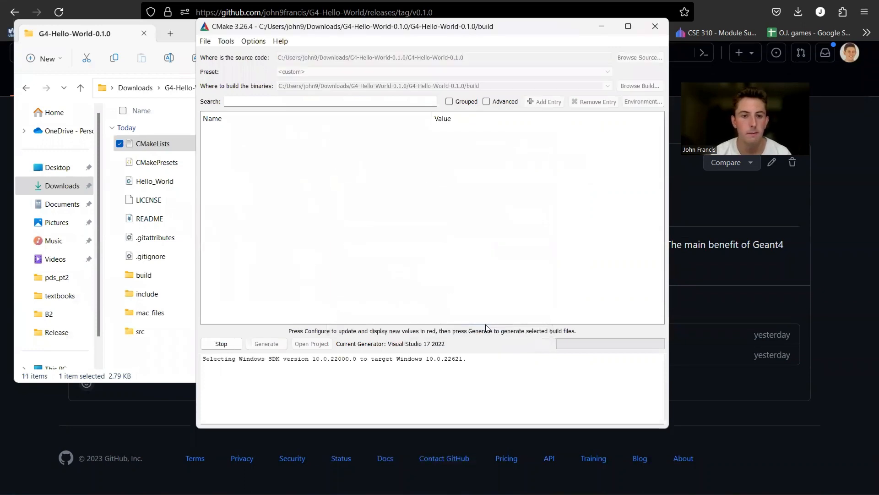
{"action": "left_click", "coordinate": [221, 343]}
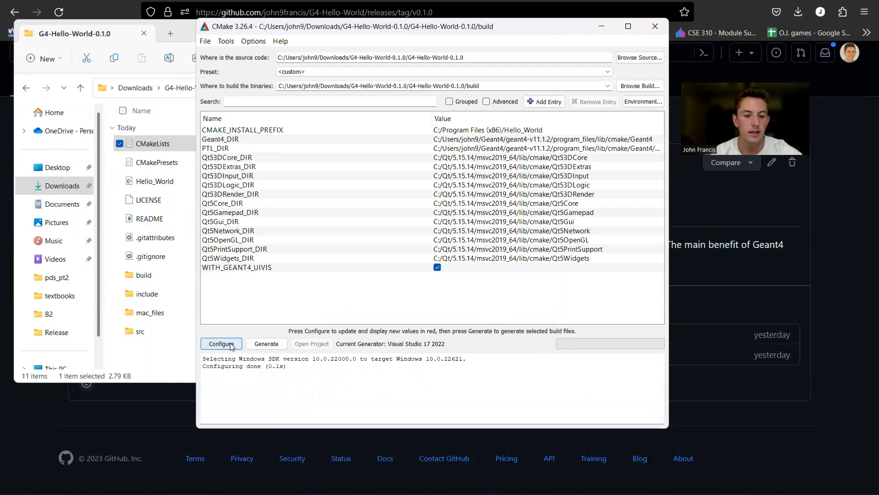
{"action": "left_click", "coordinate": [267, 343]}
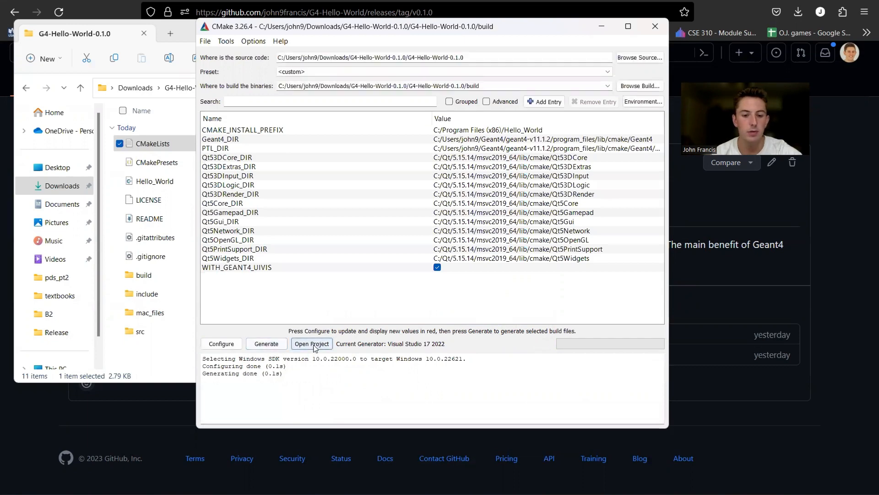
{"action": "left_click", "coordinate": [311, 343]}
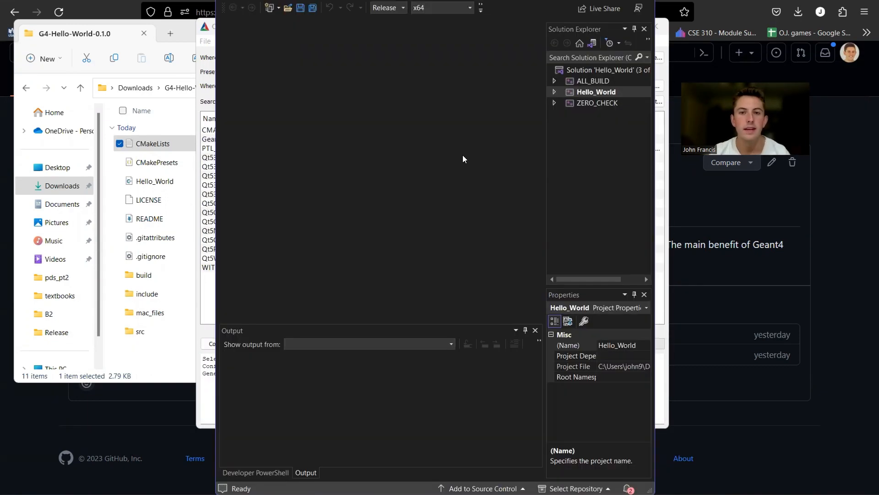
{"action": "mouse_move", "coordinate": [583, 126]}
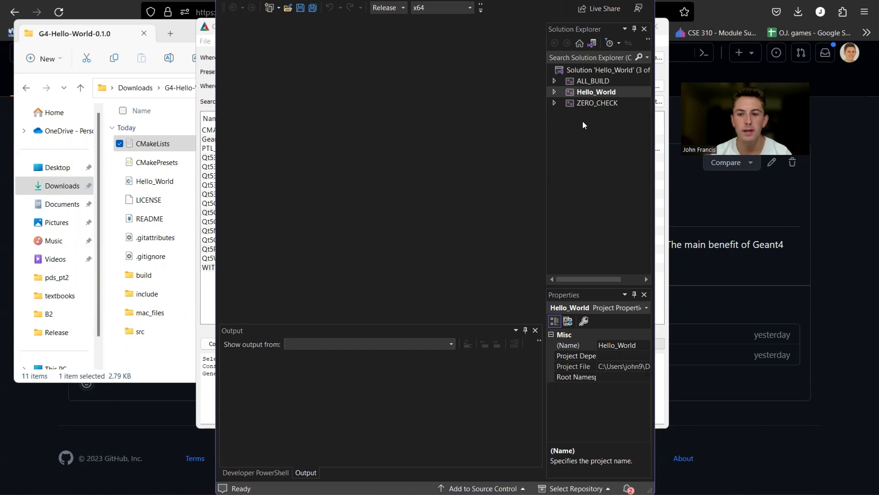
Build the Hello_World project from Solution Explorer
{"action": "right_click", "coordinate": [595, 91]}
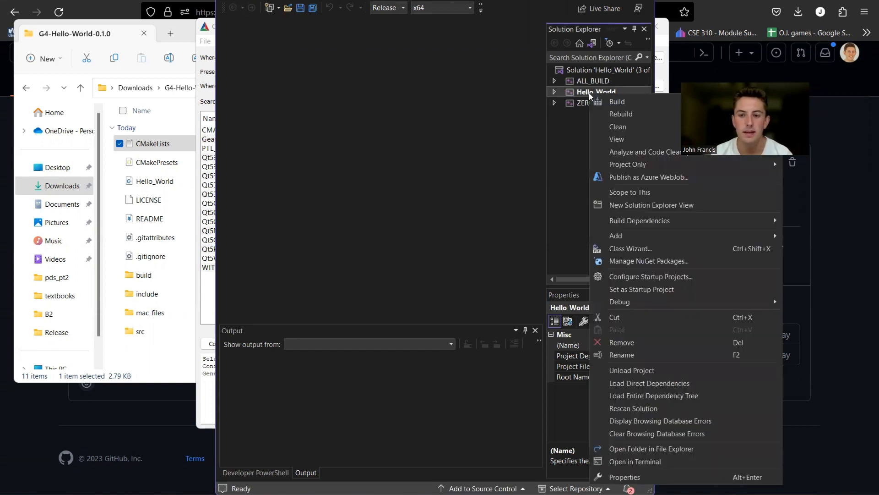
{"action": "left_click", "coordinate": [616, 101]}
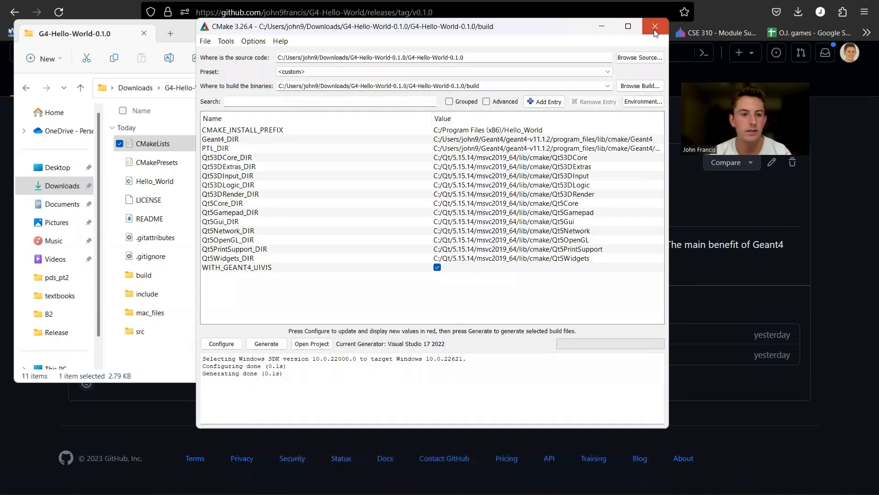
Close CMake and browse into the project's build\Release output folder
{"action": "left_click", "coordinate": [653, 26]}
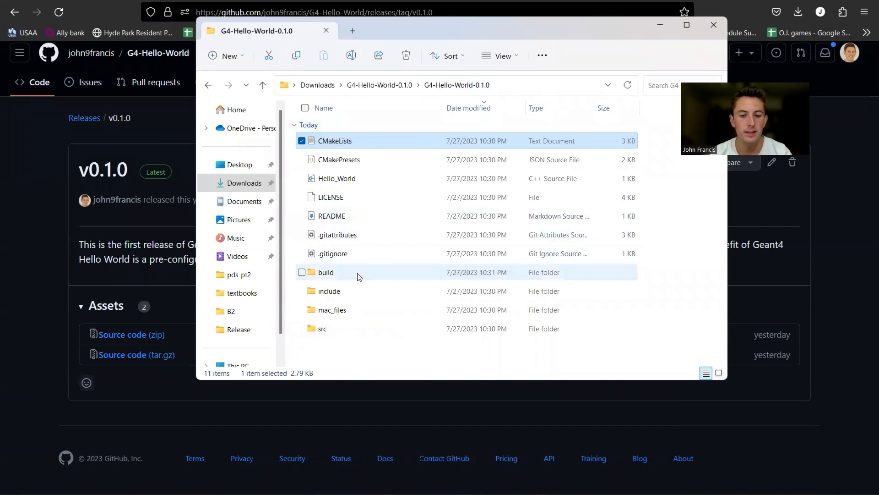
{"action": "double_click", "coordinate": [326, 272]}
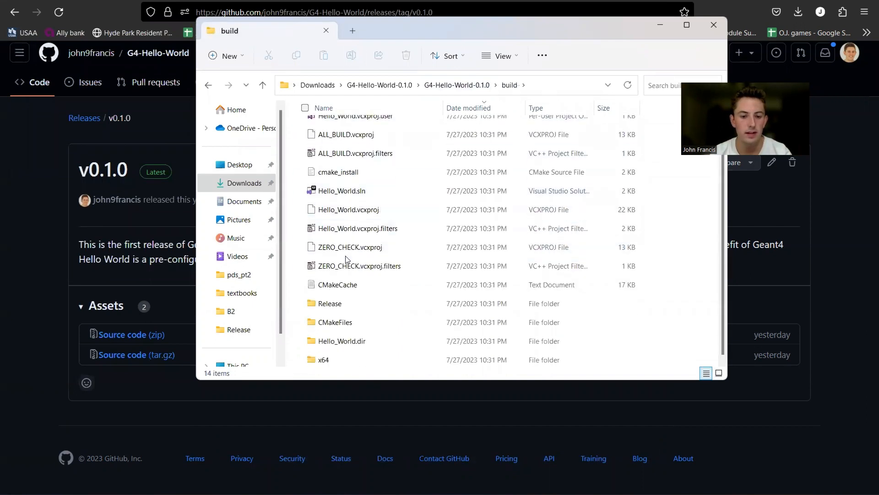
{"action": "double_click", "coordinate": [329, 303]}
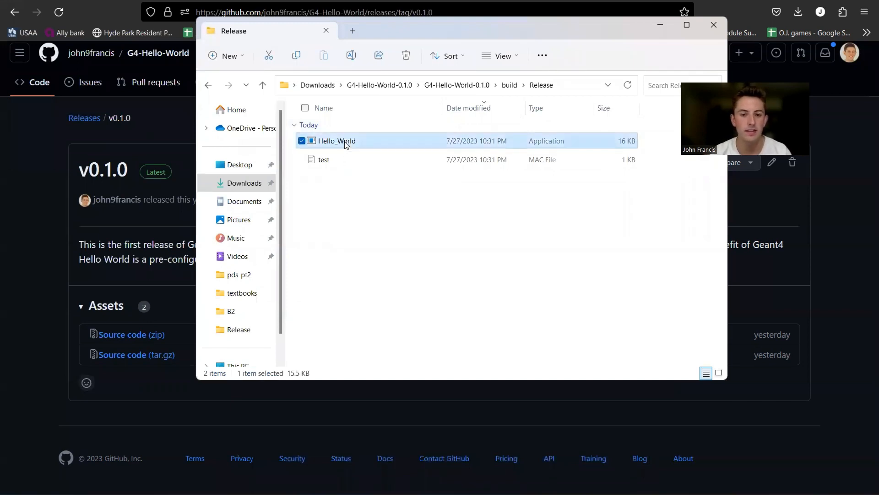
{"action": "double_click", "coordinate": [336, 141]}
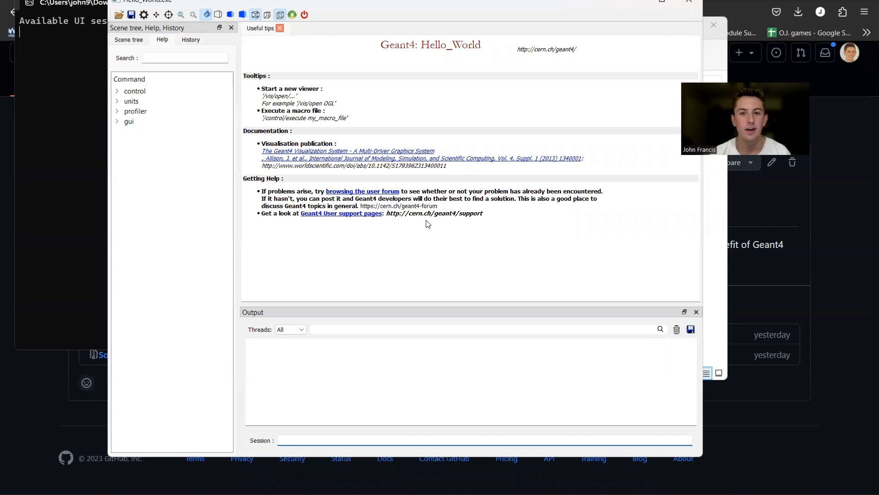
{"action": "mouse_move", "coordinate": [574, 251]}
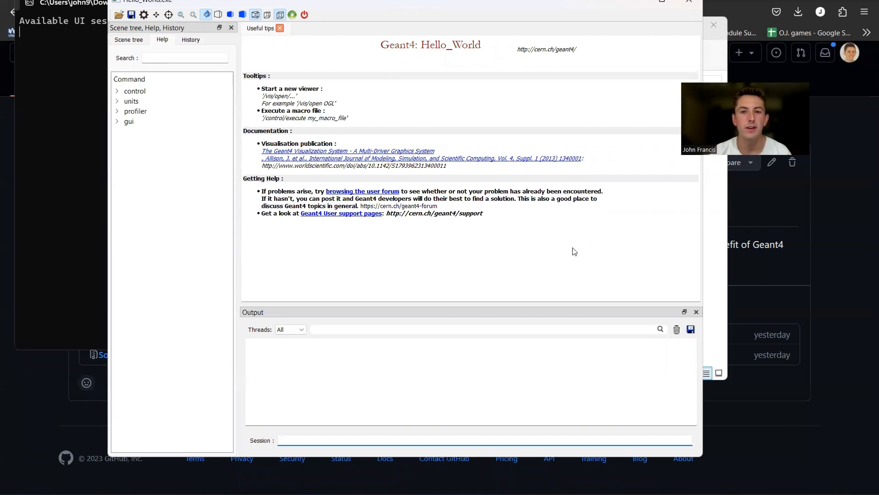
{"action": "mouse_move", "coordinate": [485, 183]}
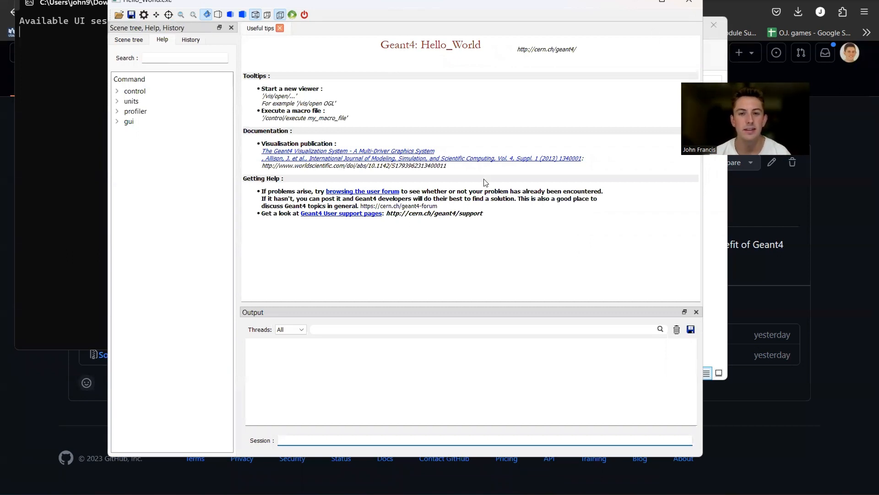
{"action": "left_click", "coordinate": [483, 441]}
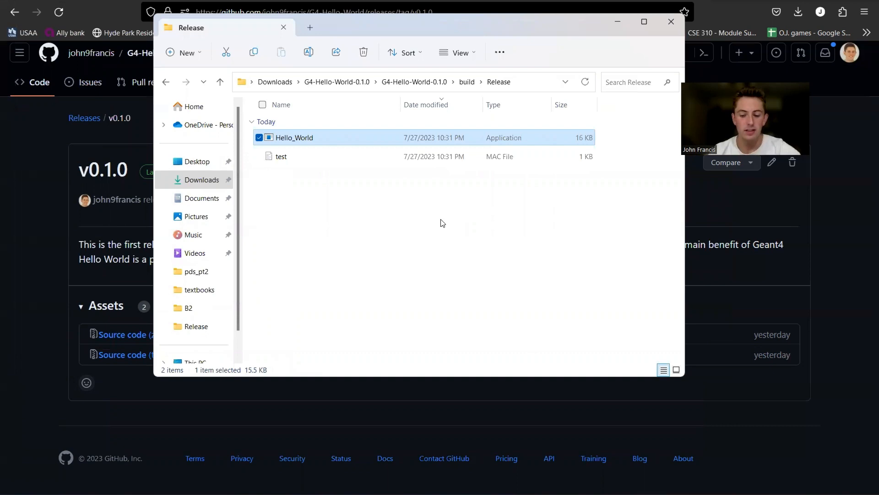
Open a terminal in the Release folder and run .\Hello_World with test.mac to print Hello World
{"action": "right_click", "coordinate": [352, 182]}
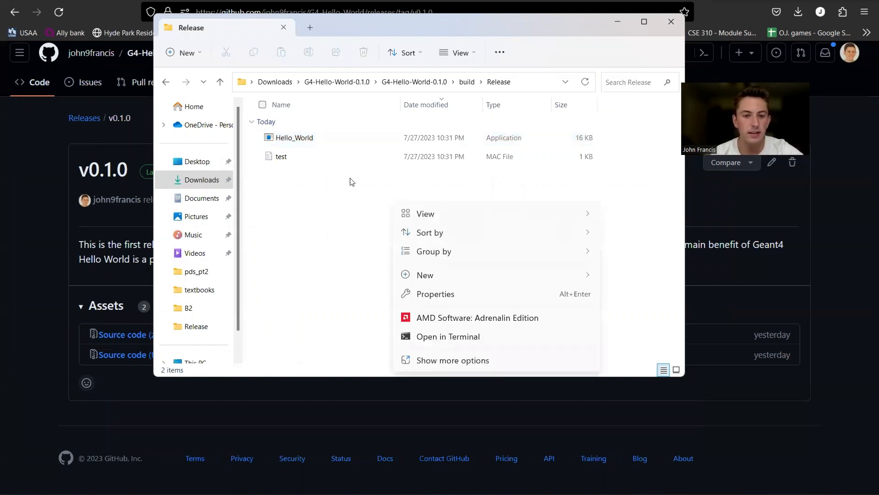
{"action": "mouse_move", "coordinate": [441, 336]}
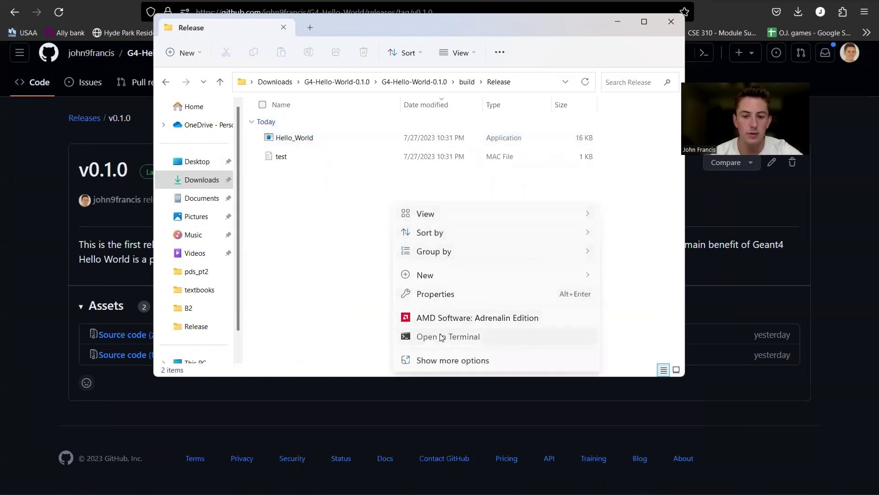
{"action": "left_click", "coordinate": [448, 336]}
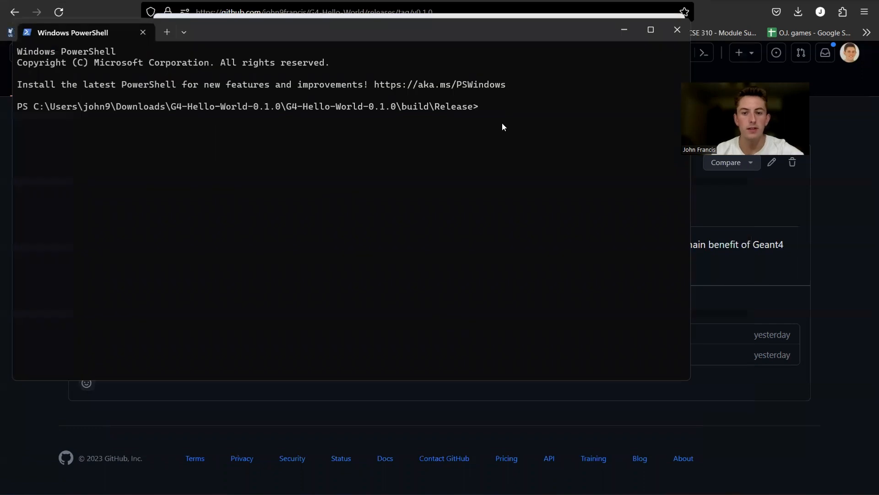
{"action": "type", "text": ".\\"}
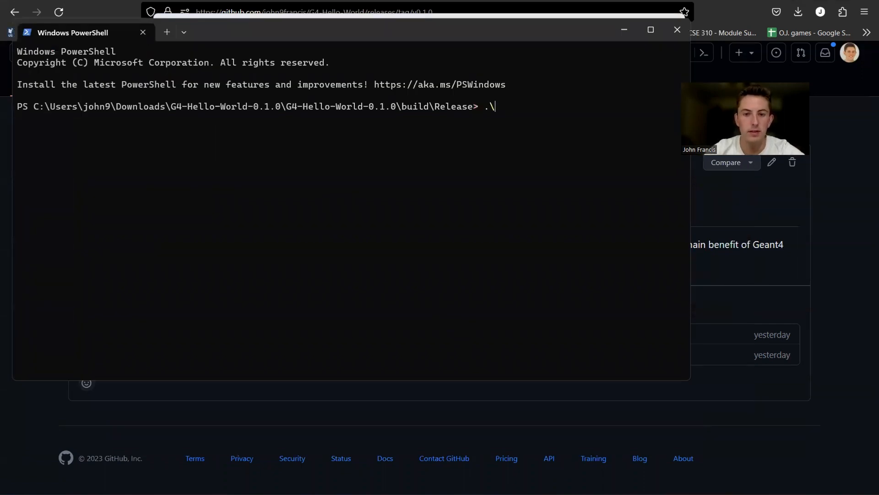
{"action": "type", "text": "Hello_"}
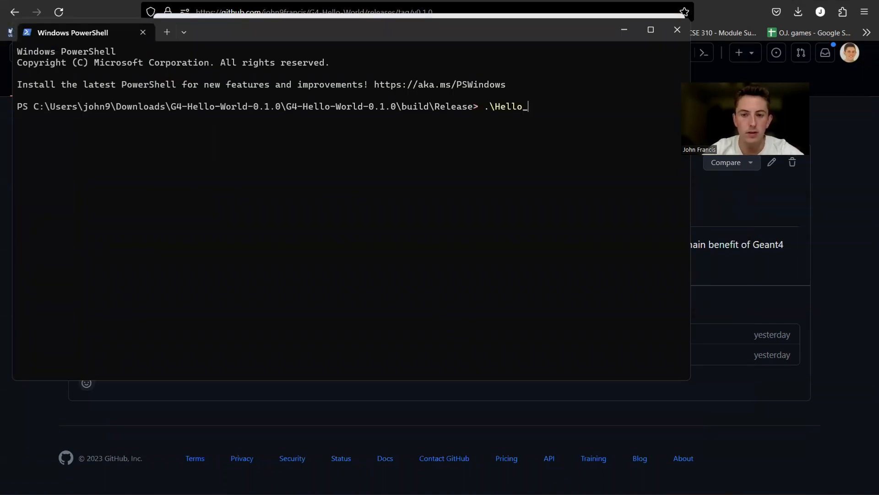
{"action": "type", "text": "World test.mac"}
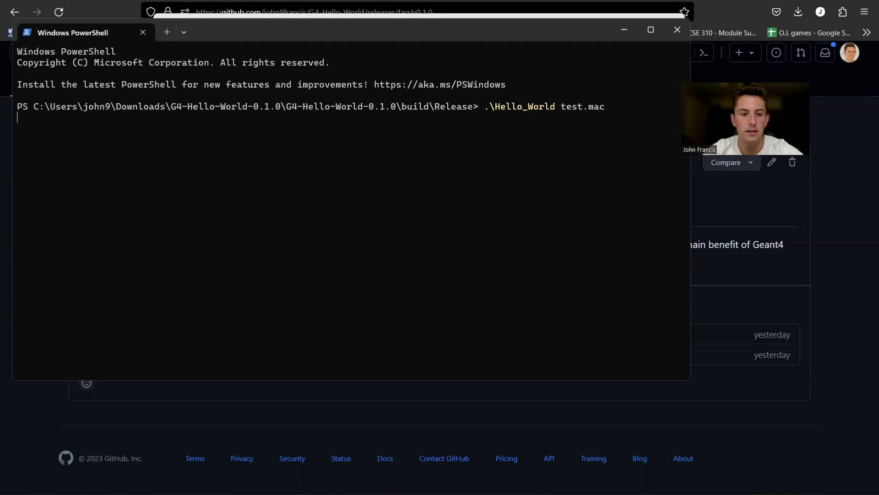
{"action": "key", "text": "Return"}
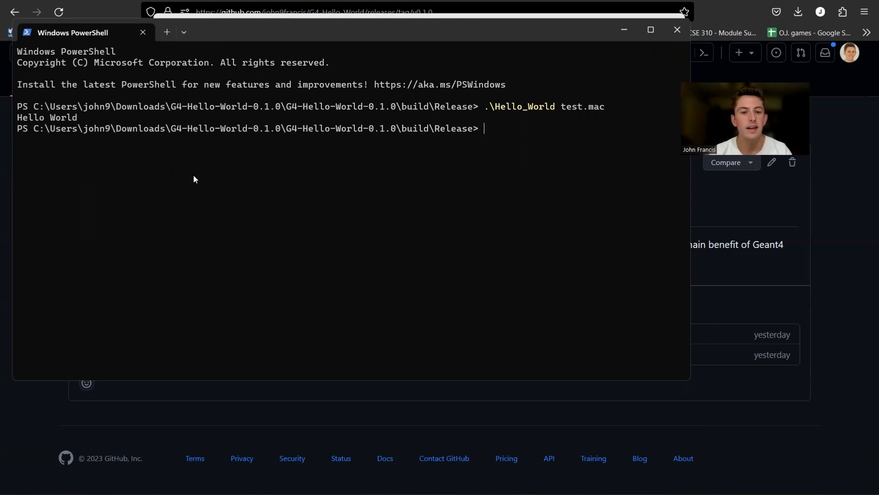
{"action": "mouse_move", "coordinate": [412, 181]}
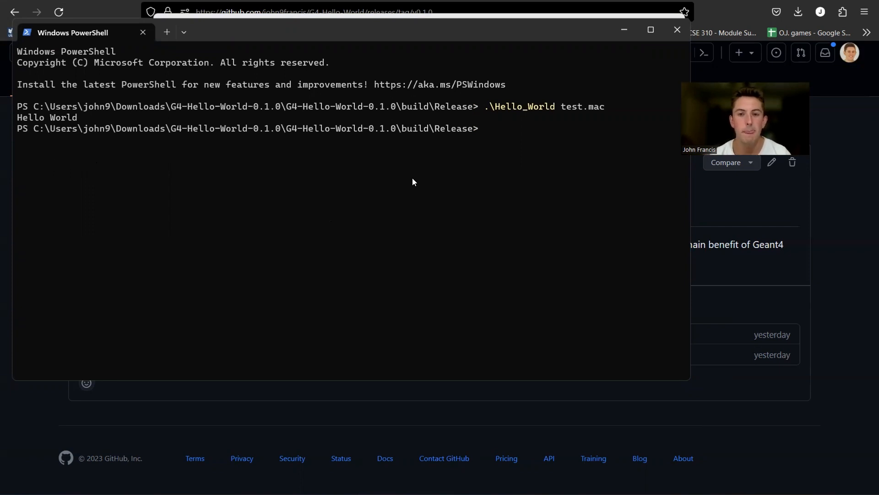
Close the PowerShell terminal window
{"action": "left_click", "coordinate": [676, 29]}
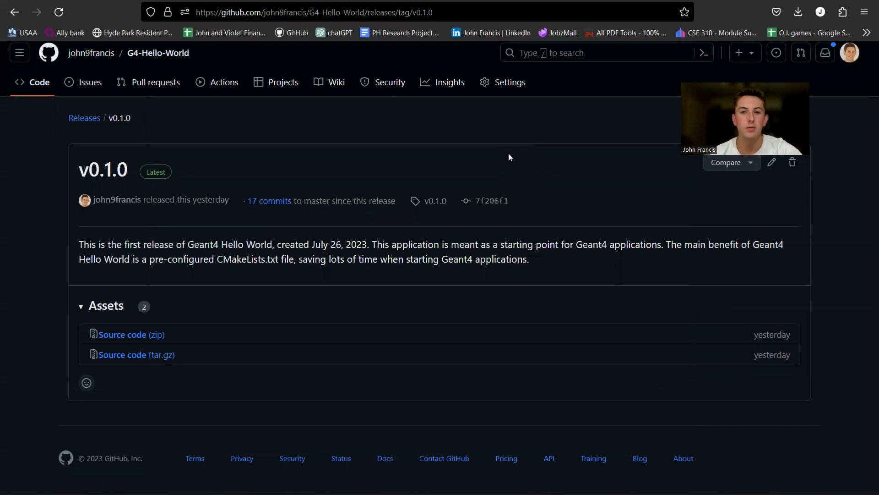
{"action": "mouse_move", "coordinate": [578, 189]}
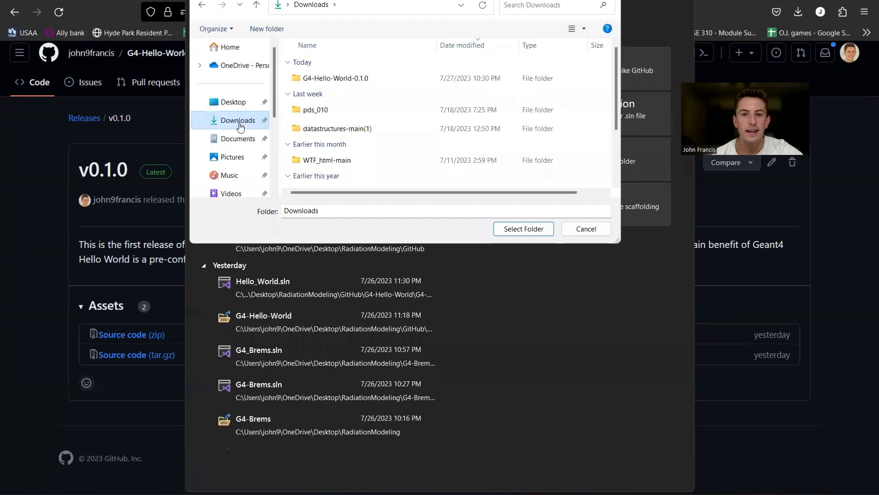
{"action": "mouse_move", "coordinate": [339, 93]}
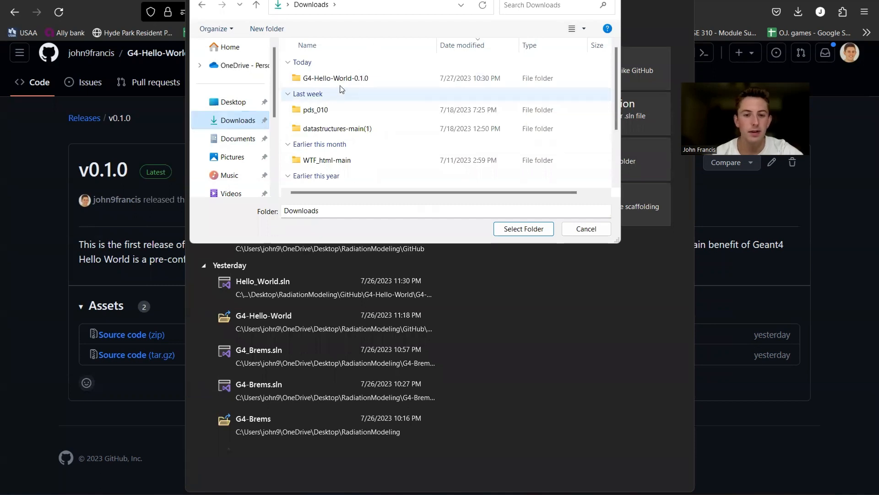
Select G4-Hello-World-0.1.0 in Downloads as the folder to open in Visual Studio
{"action": "double_click", "coordinate": [333, 77]}
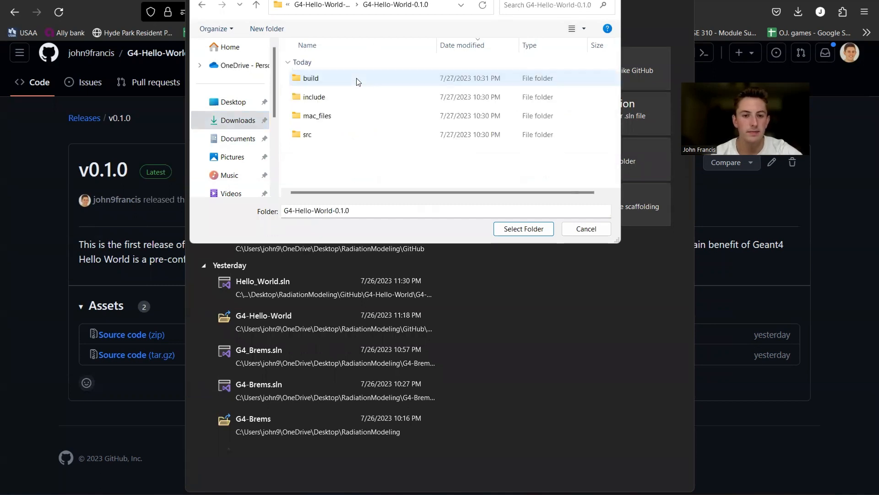
{"action": "left_click", "coordinate": [523, 228]}
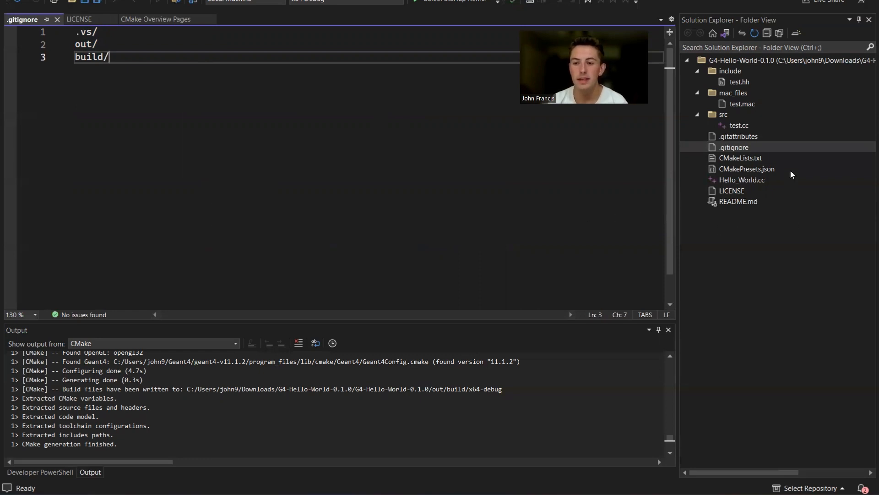
Rename Hello_World.cc to My_Project.cc in Solution Explorer and select CMakeLists.txt
{"action": "left_click", "coordinate": [741, 180]}
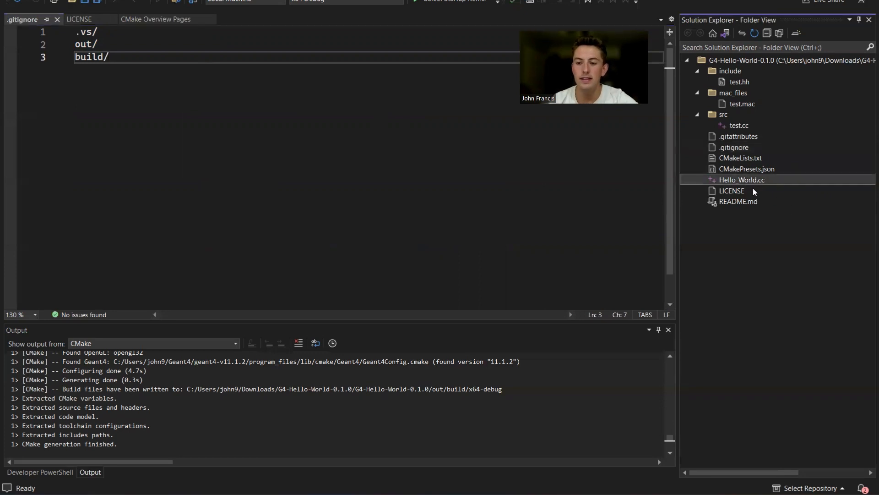
{"action": "mouse_move", "coordinate": [746, 181]}
{"action": "type", "text": "My_Project"}
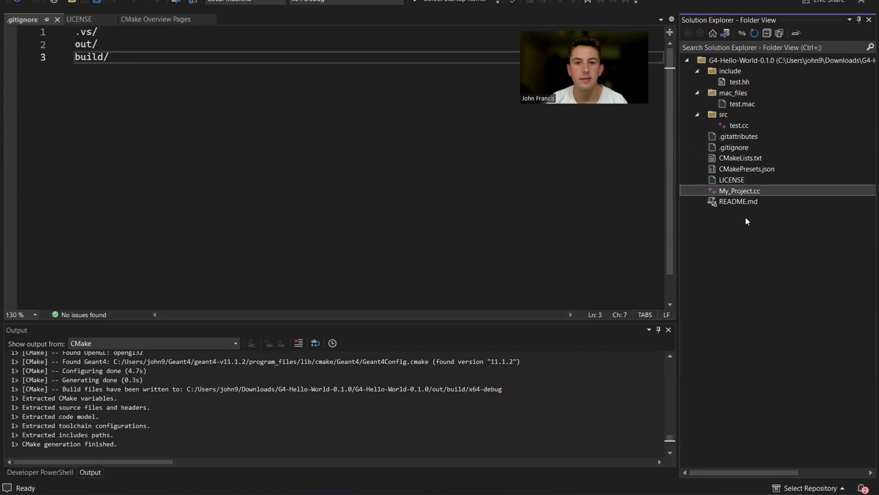
{"action": "mouse_move", "coordinate": [763, 162]}
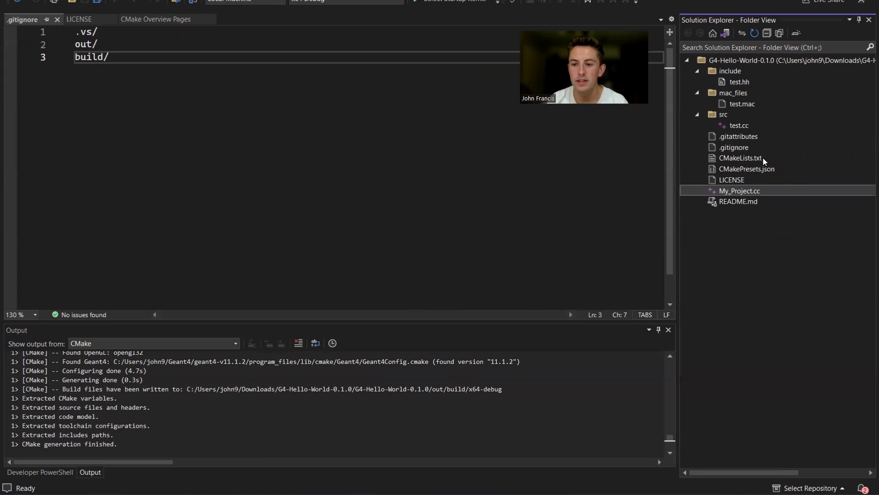
{"action": "left_click", "coordinate": [740, 158]}
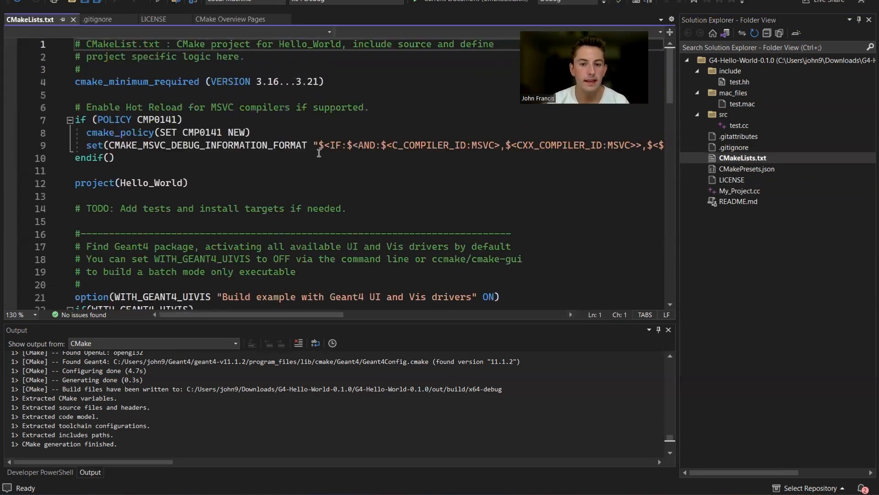
{"action": "mouse_move", "coordinate": [507, 74]}
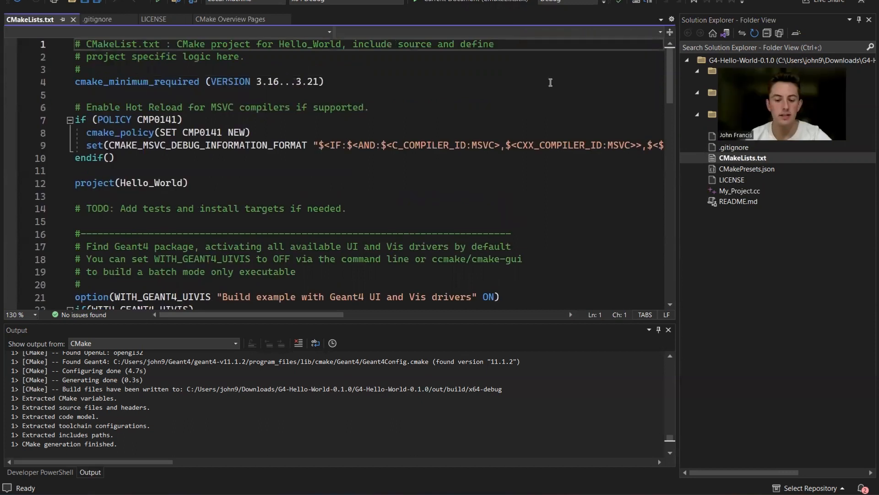
Set up Find and Replace to find Hello_World and replace with My_Project
{"action": "key", "text": "ctrl+f"}
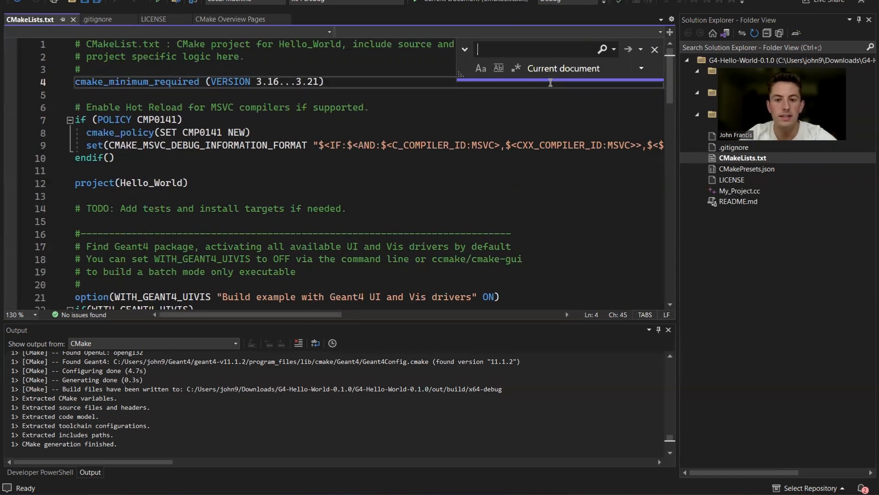
{"action": "type", "text": "Hello_"}
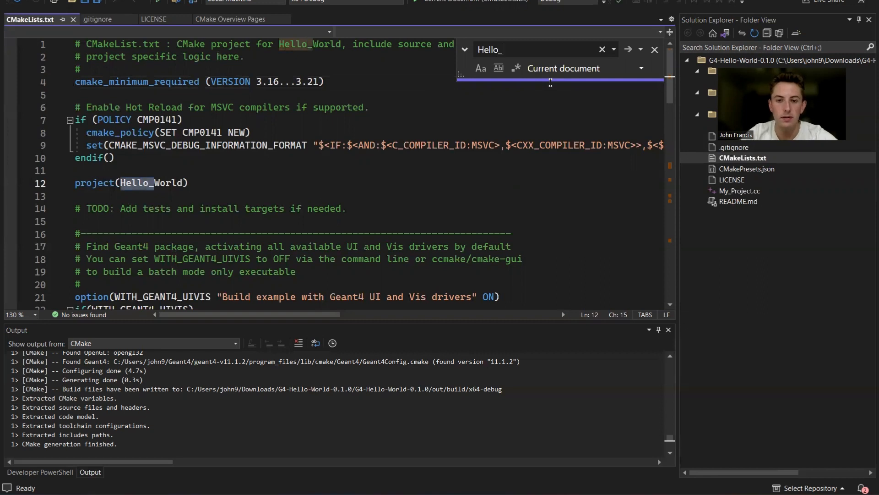
{"action": "type", "text": "World"}
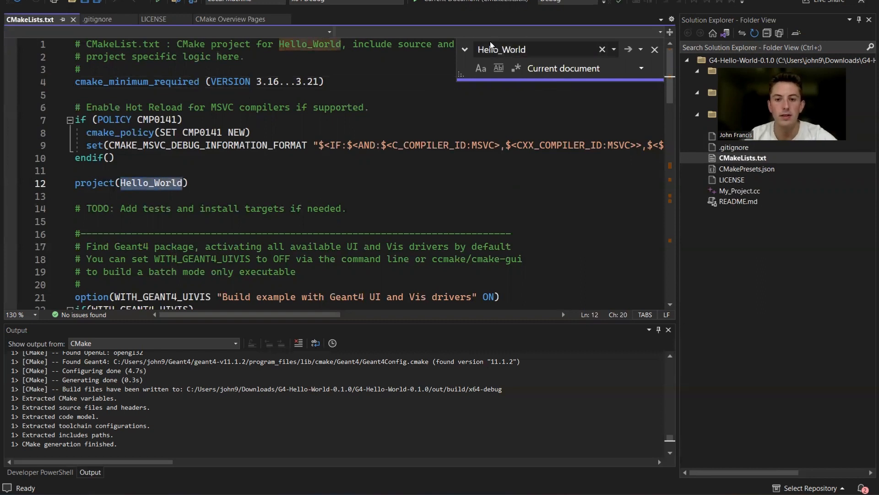
{"action": "left_click", "coordinate": [463, 49]}
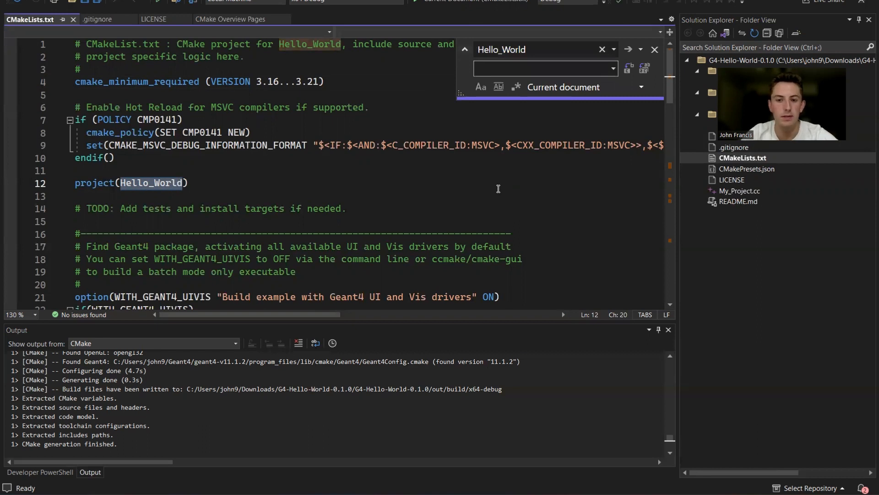
{"action": "type", "text": "My"}
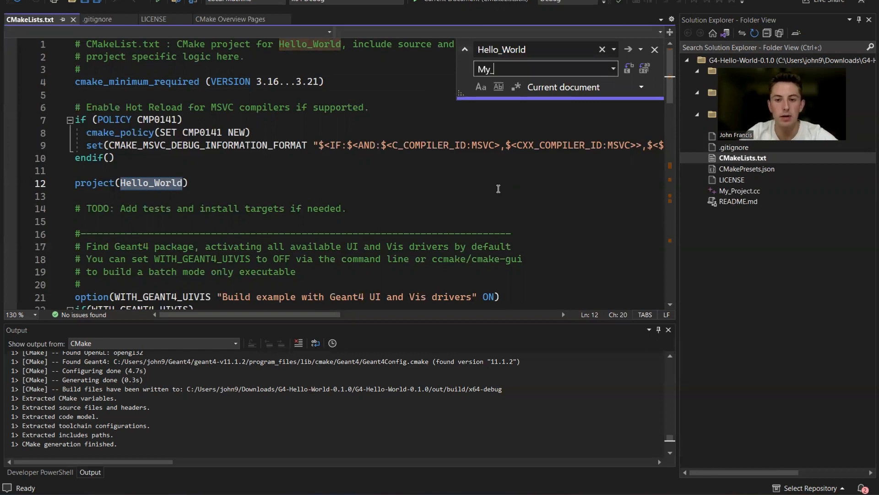
{"action": "type", "text": "_Project"}
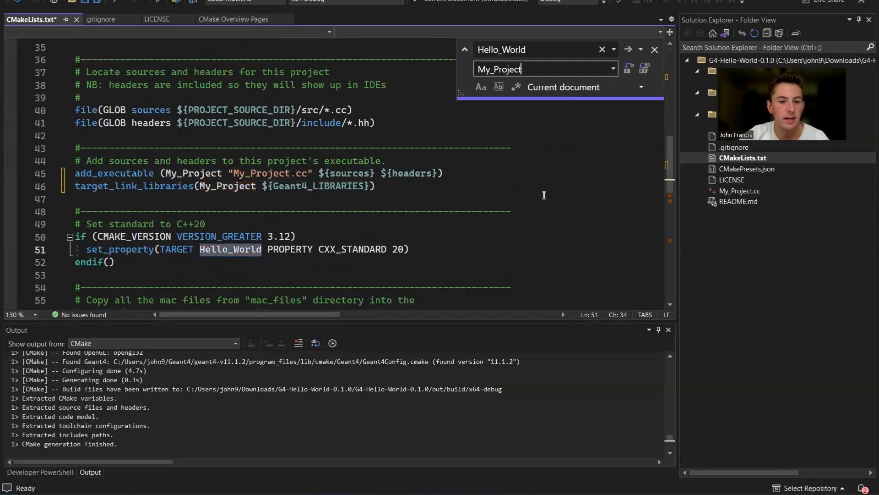
Replace all occurrences, dismiss the no-more-occurrences message, and close the find bar
{"action": "scroll", "scroll_direction": "down", "scroll_amount": 3}
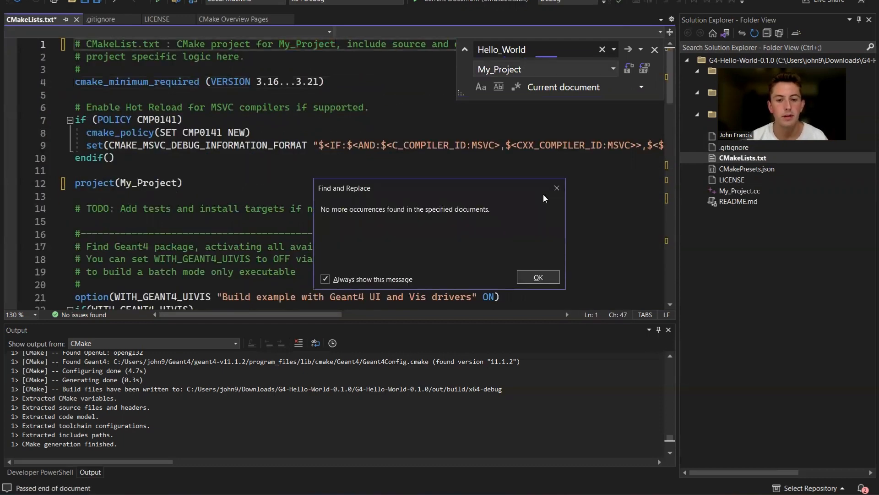
{"action": "mouse_move", "coordinate": [534, 259]}
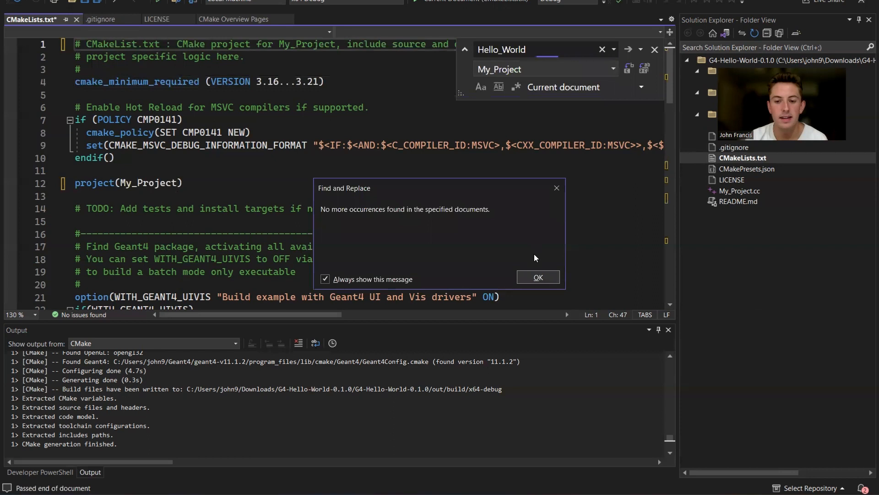
{"action": "left_click", "coordinate": [537, 276]}
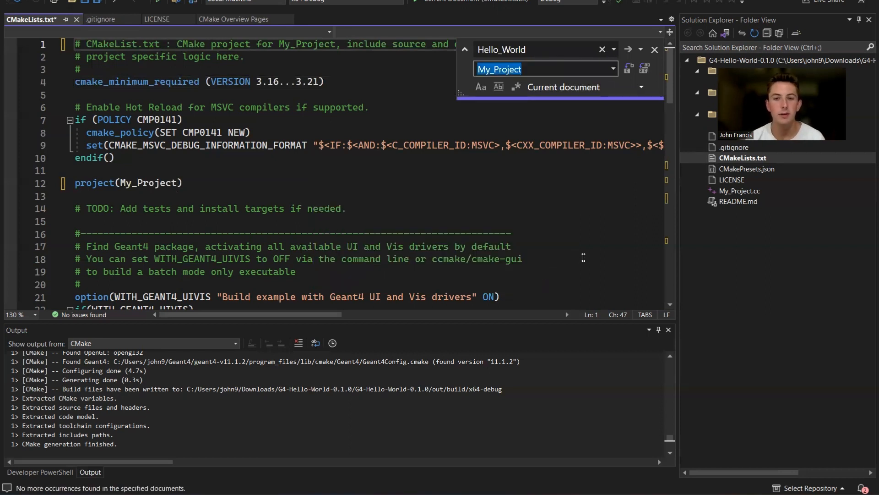
{"action": "left_click", "coordinate": [654, 49]}
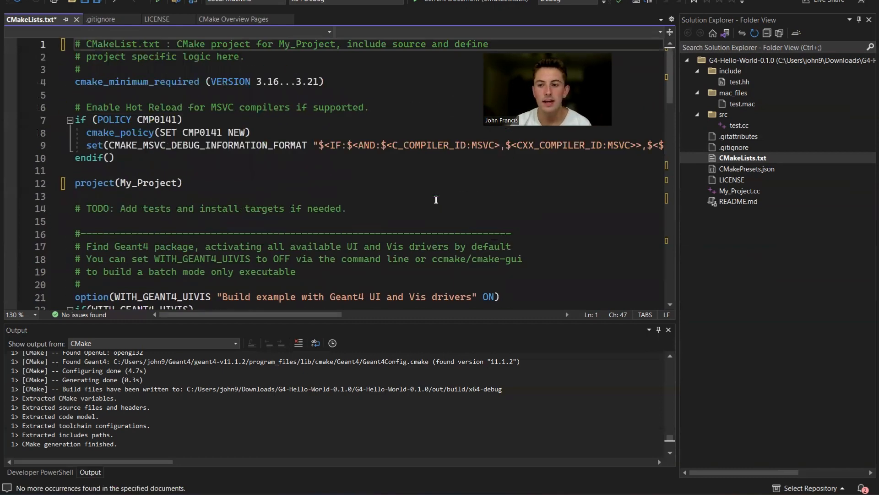
{"action": "left_click", "coordinate": [739, 125]}
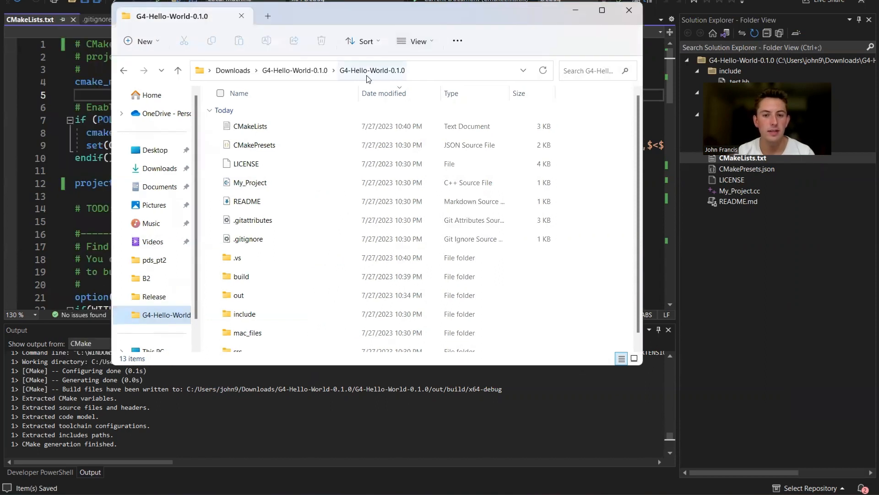
{"action": "mouse_move", "coordinate": [380, 51]}
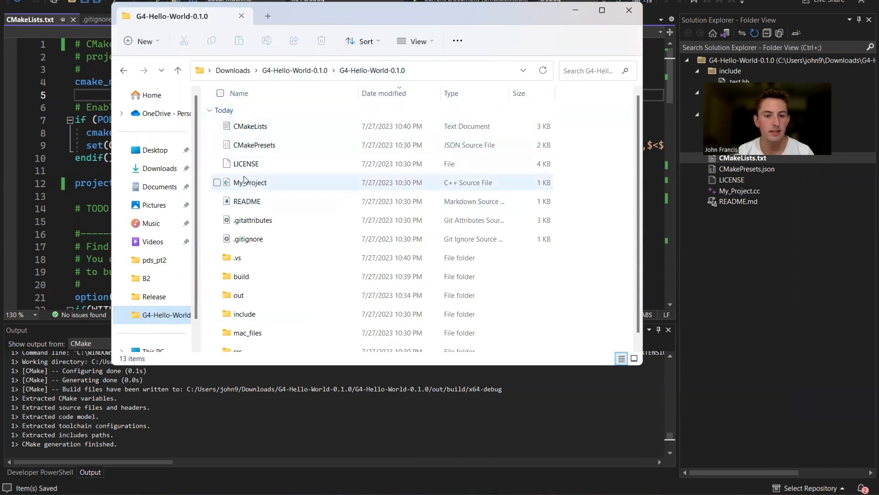
Select the My_Project.cc source file in the G4-Hello-World-0.1.0 folder
{"action": "left_click", "coordinate": [249, 182]}
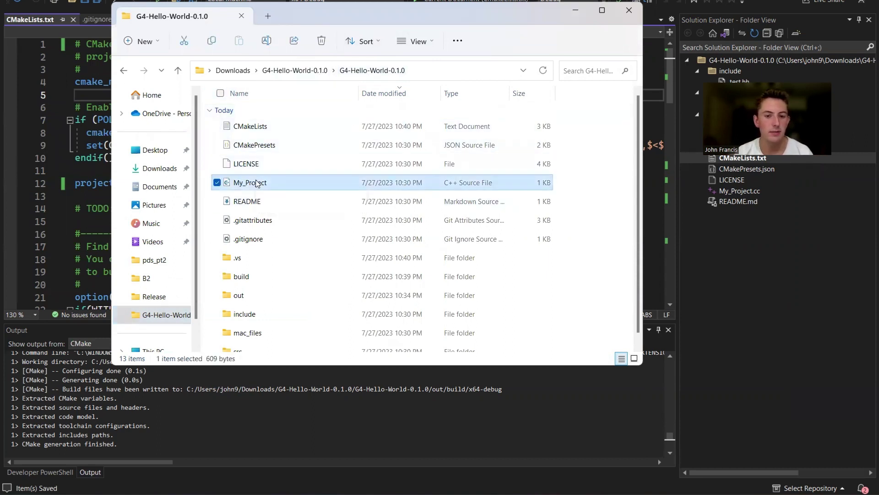
{"action": "mouse_move", "coordinate": [410, 29]}
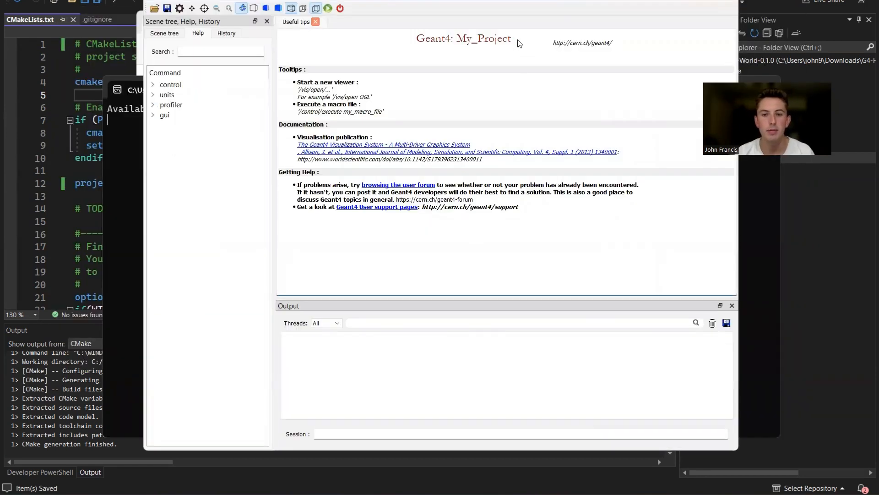
{"action": "mouse_move", "coordinate": [549, 98]}
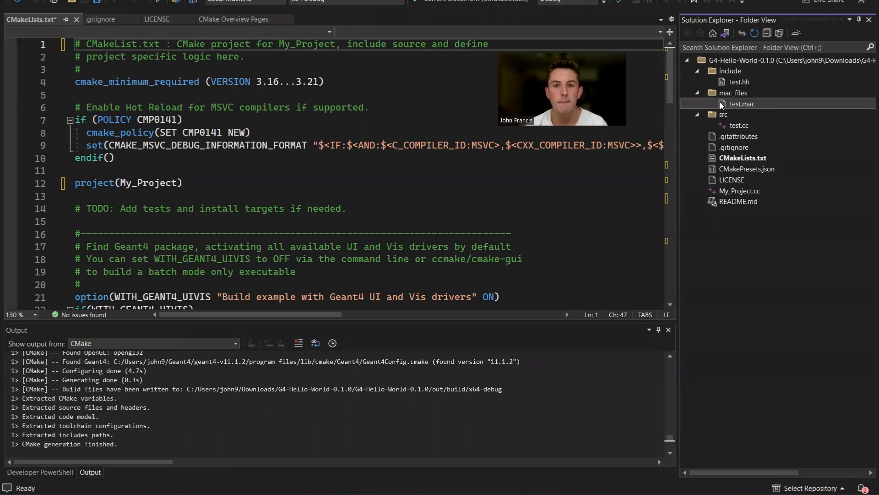
{"action": "double_click", "coordinate": [741, 103]}
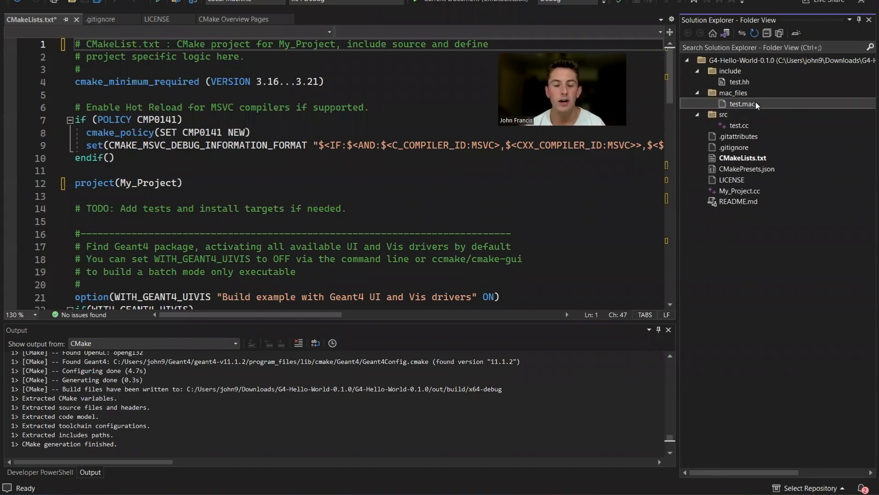
{"action": "key", "text": "ctrl+c"}
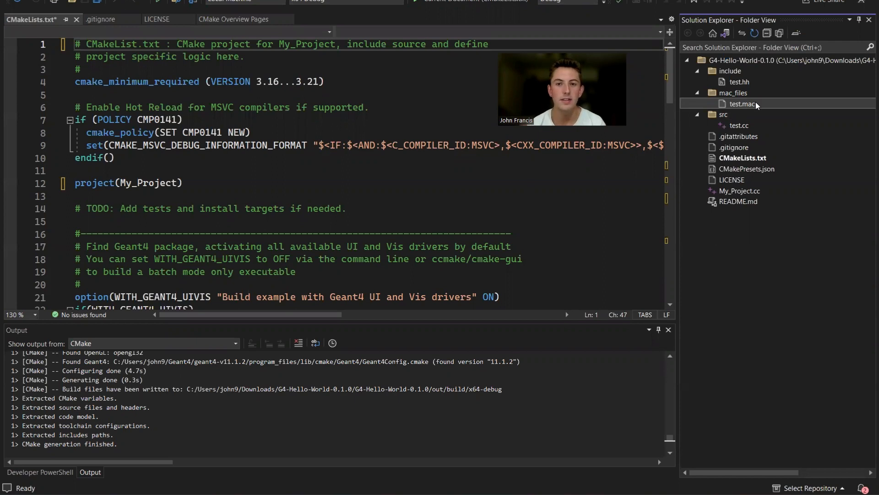
Close CMakeLists.txt and view the project's LICENSE and .gitignore files from Solution Explorer
{"action": "left_click", "coordinate": [231, 18]}
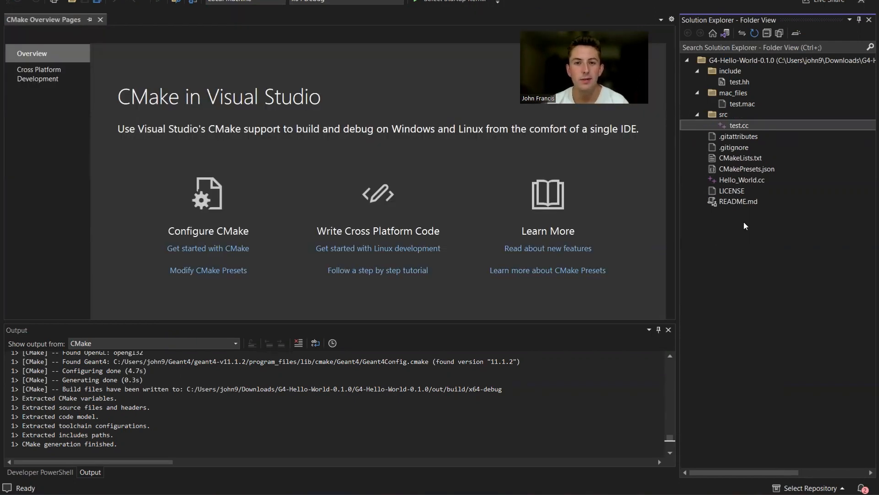
{"action": "mouse_move", "coordinate": [731, 187]}
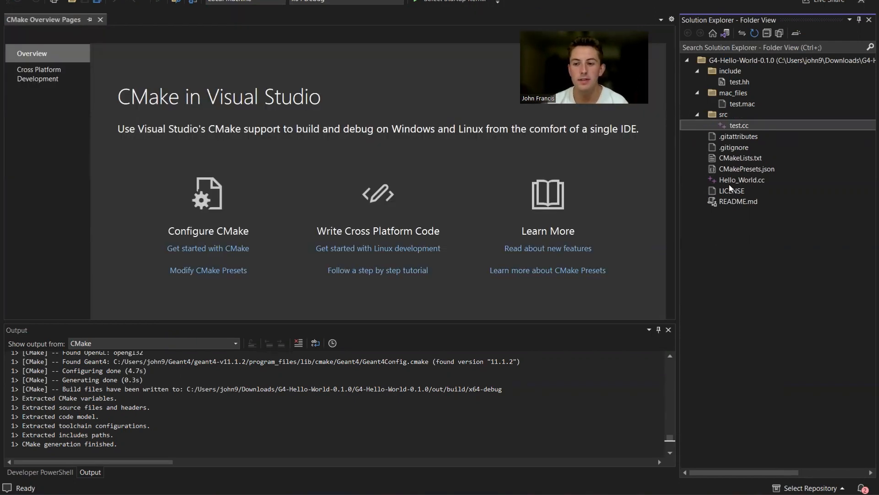
{"action": "left_click", "coordinate": [734, 191]}
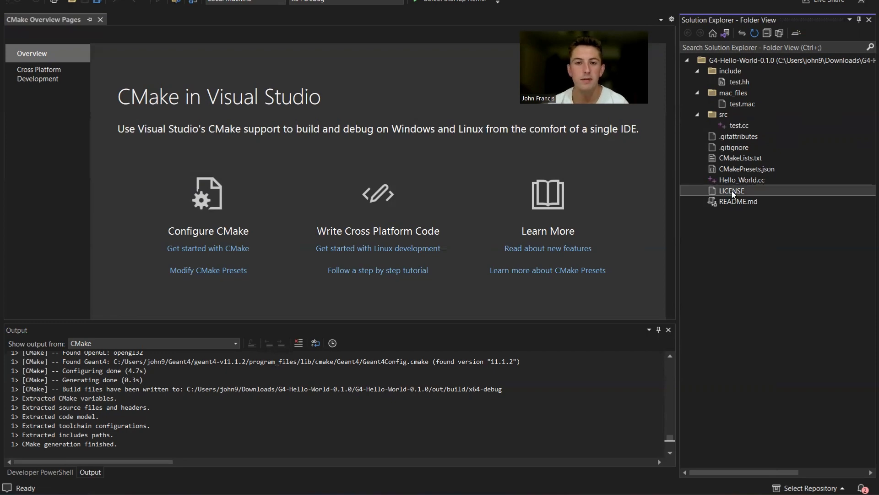
{"action": "double_click", "coordinate": [731, 191]}
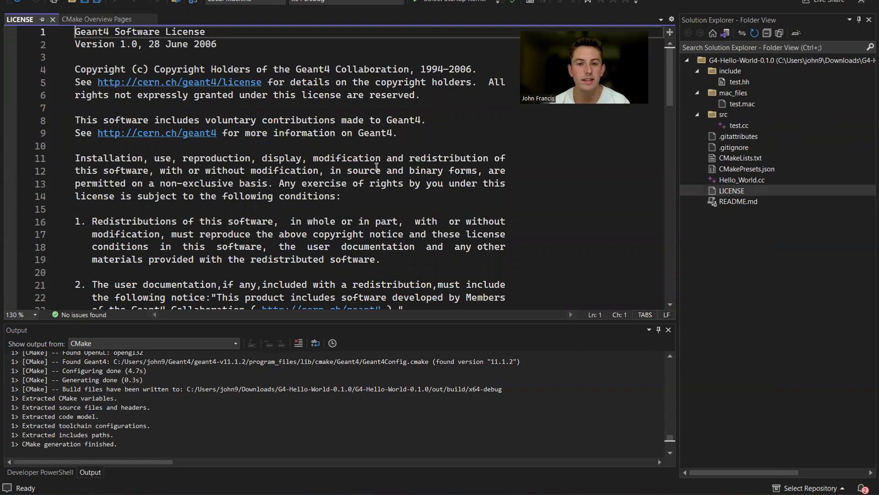
{"action": "mouse_move", "coordinate": [454, 153]}
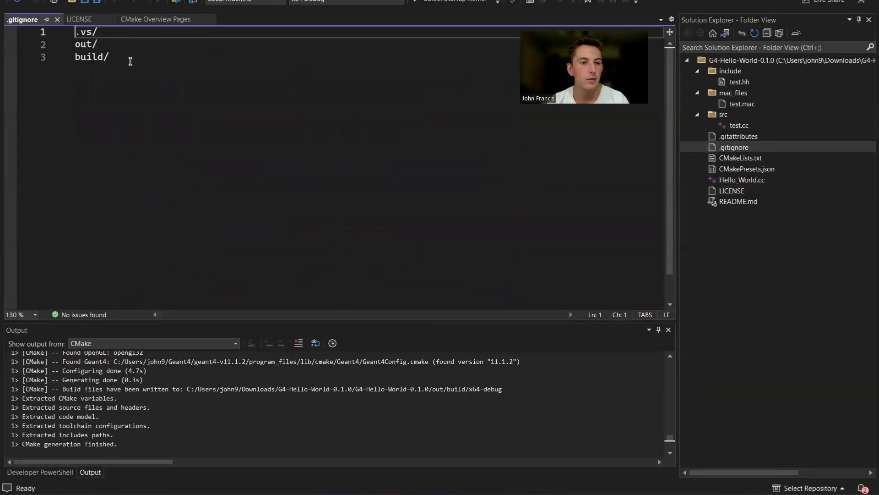
{"action": "left_click", "coordinate": [101, 56]}
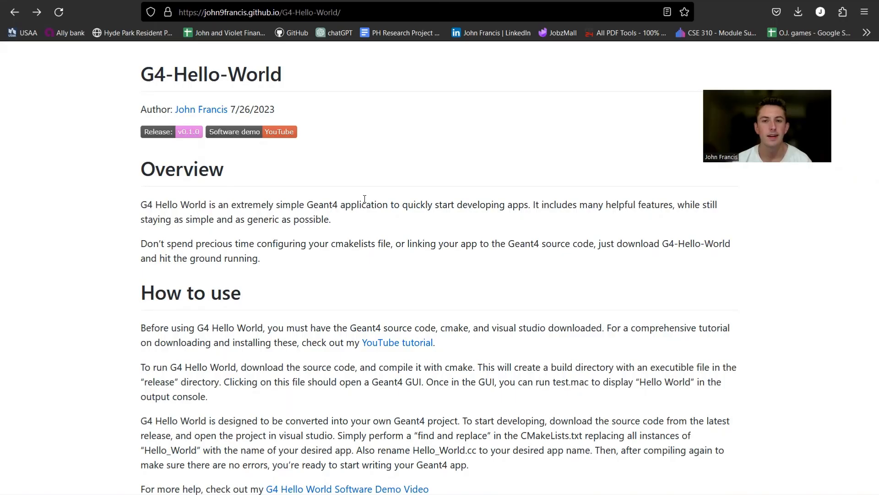
{"action": "mouse_move", "coordinate": [286, 84]}
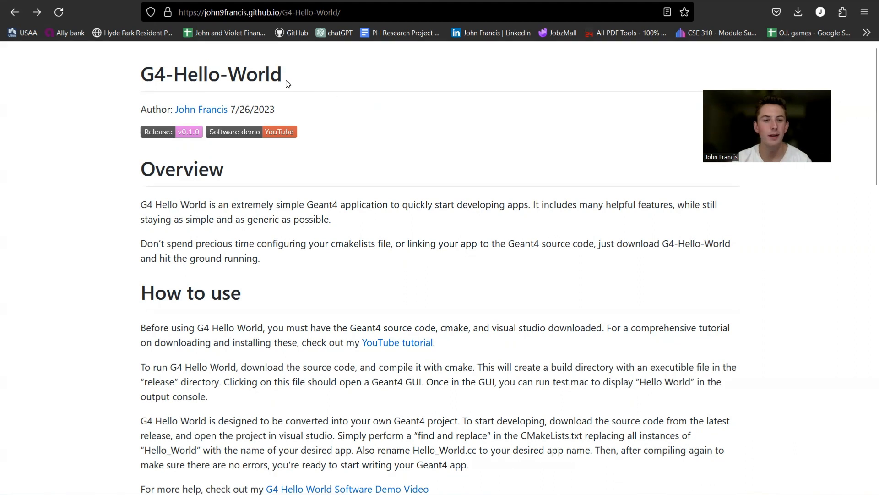
{"action": "mouse_move", "coordinate": [434, 132]}
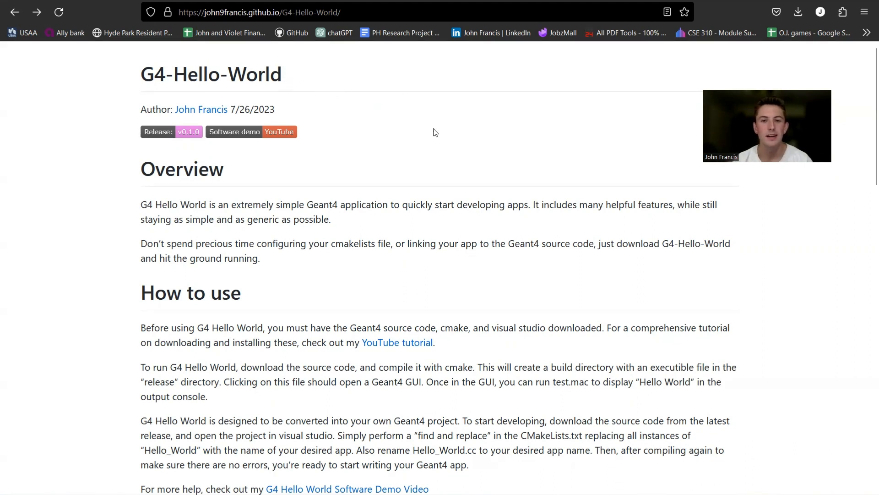